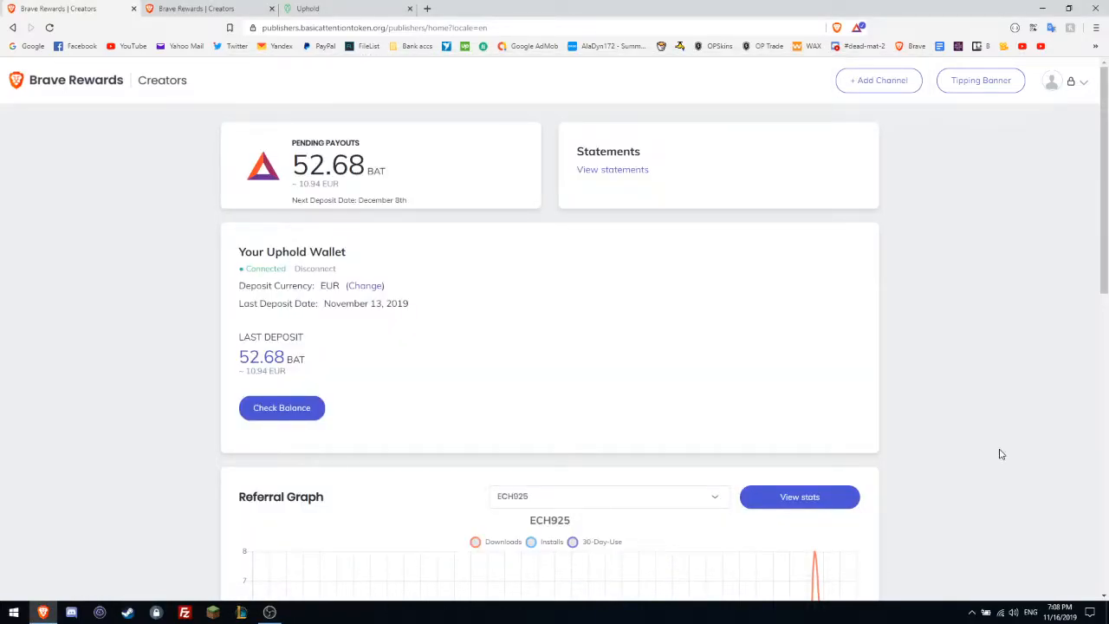
{"action": "mouse_move", "coordinate": [437, 260]}
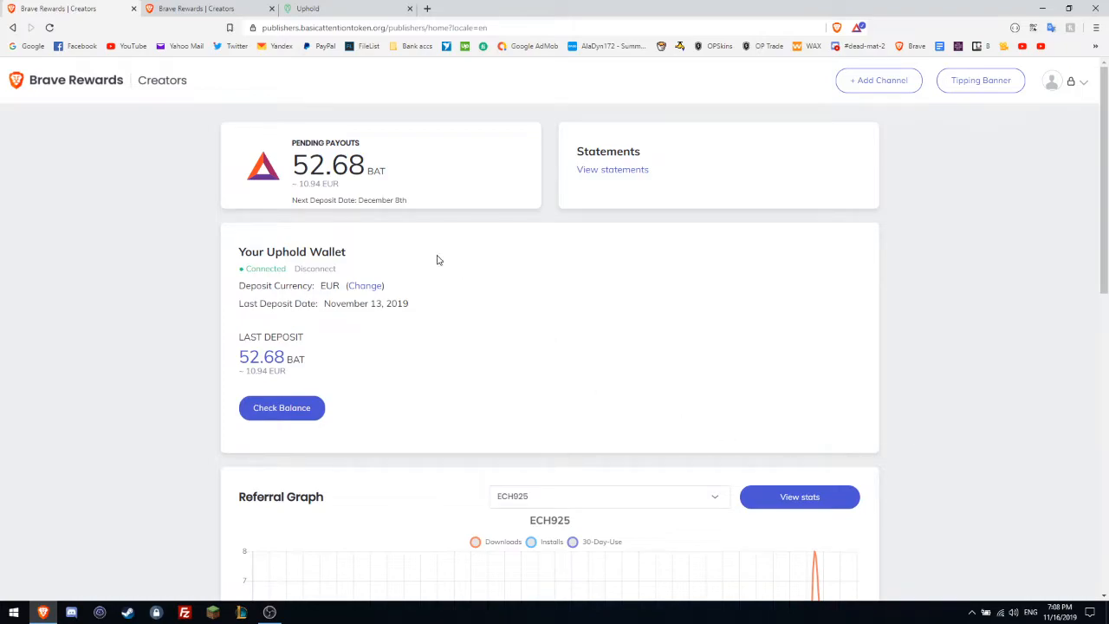
{"action": "mouse_move", "coordinate": [333, 184]}
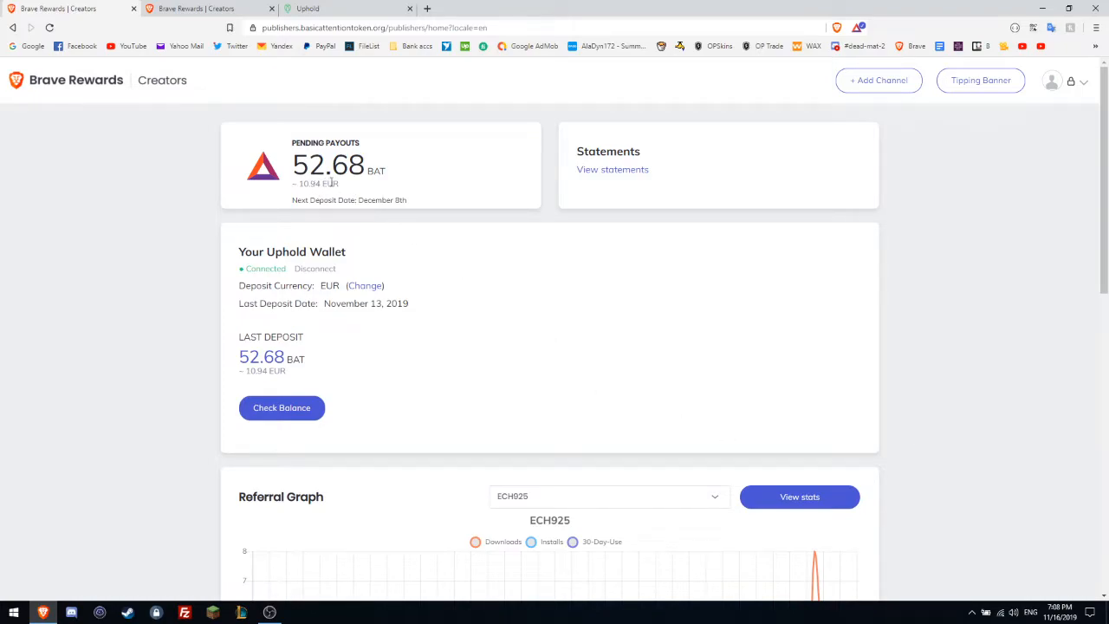
{"action": "mouse_move", "coordinate": [295, 194]}
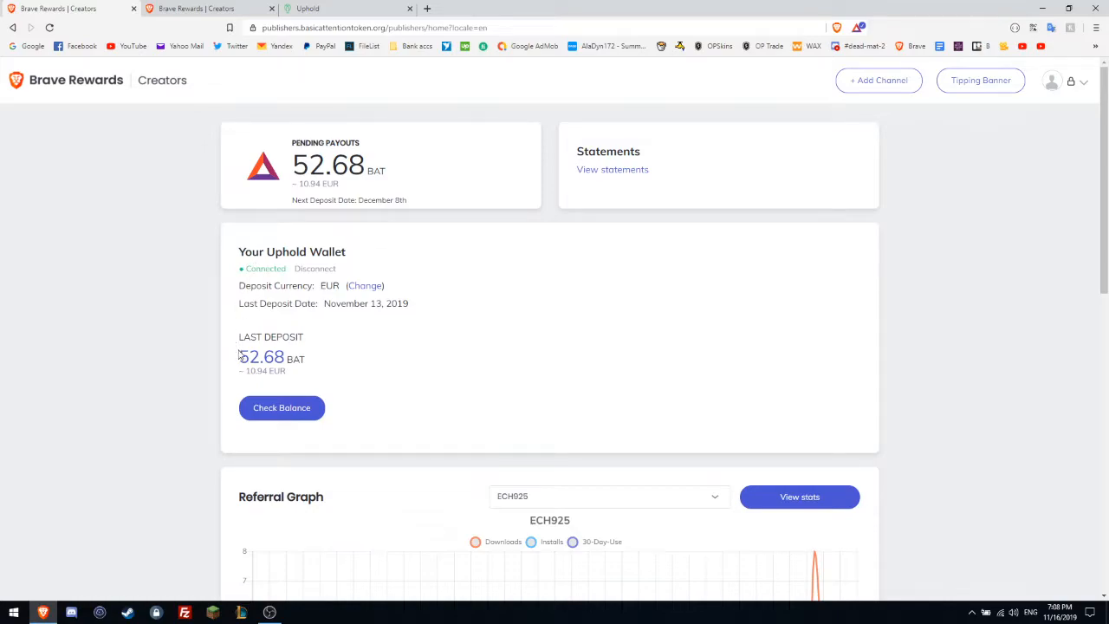
{"action": "mouse_move", "coordinate": [1074, 78]}
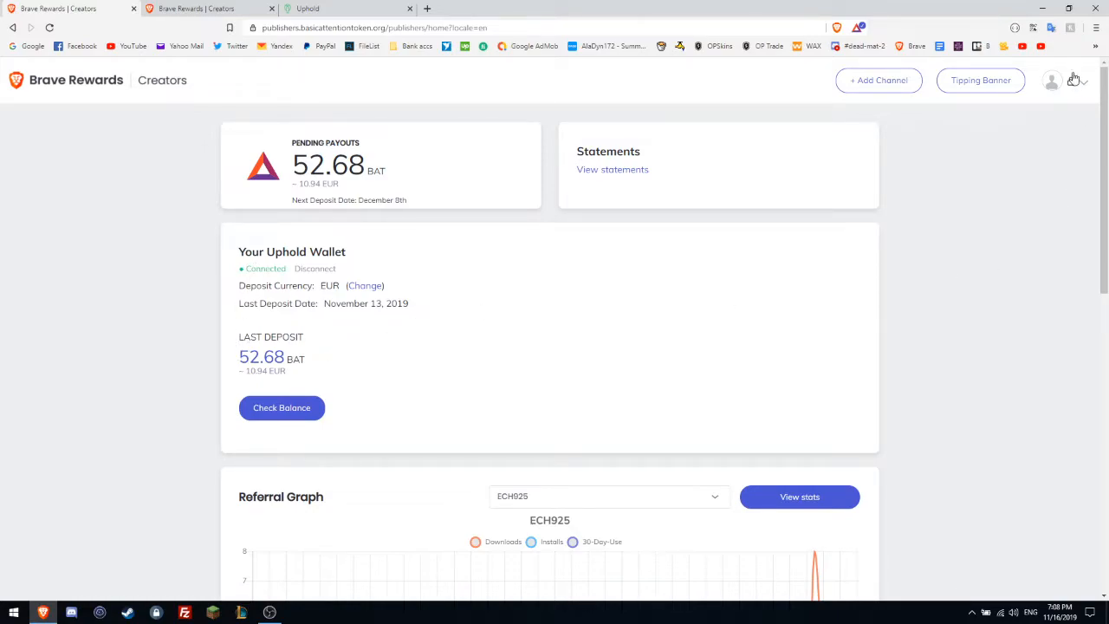
{"action": "mouse_move", "coordinate": [364, 232]}
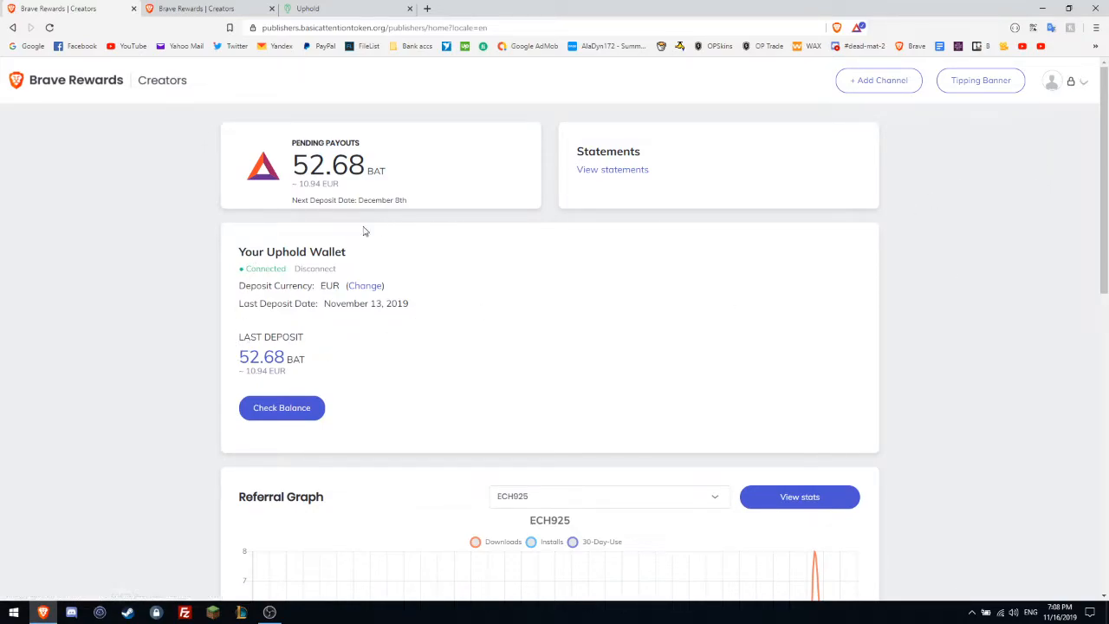
- Switch to the Uphold dashboard showing $0.00 USD balance and favourite currency cards
{"action": "double_click", "coordinate": [305, 252]}
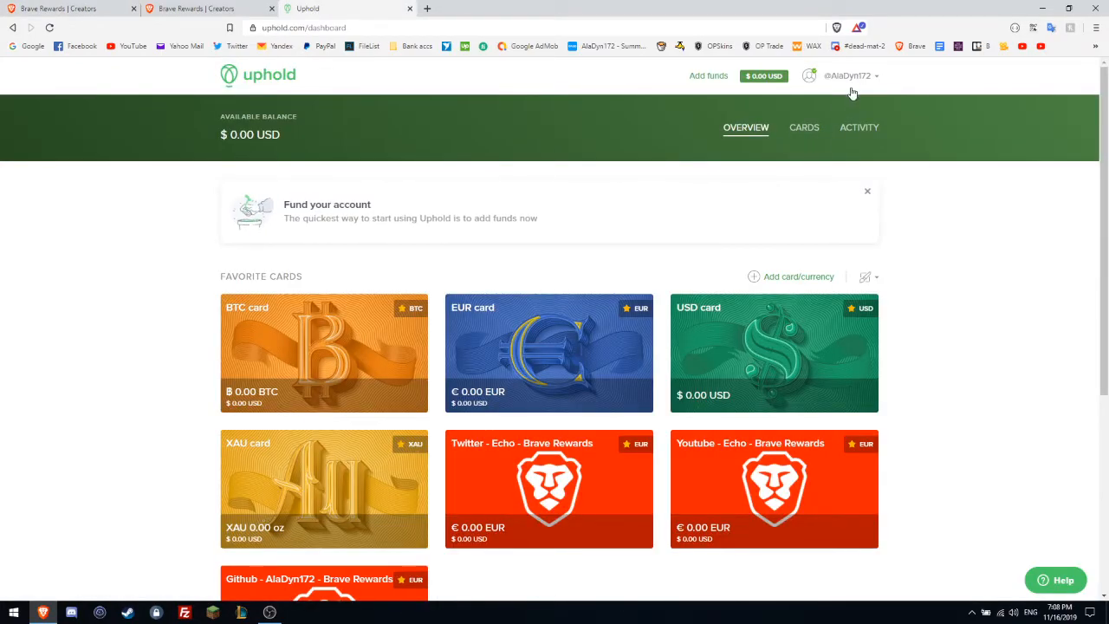
{"action": "mouse_move", "coordinate": [381, 201]}
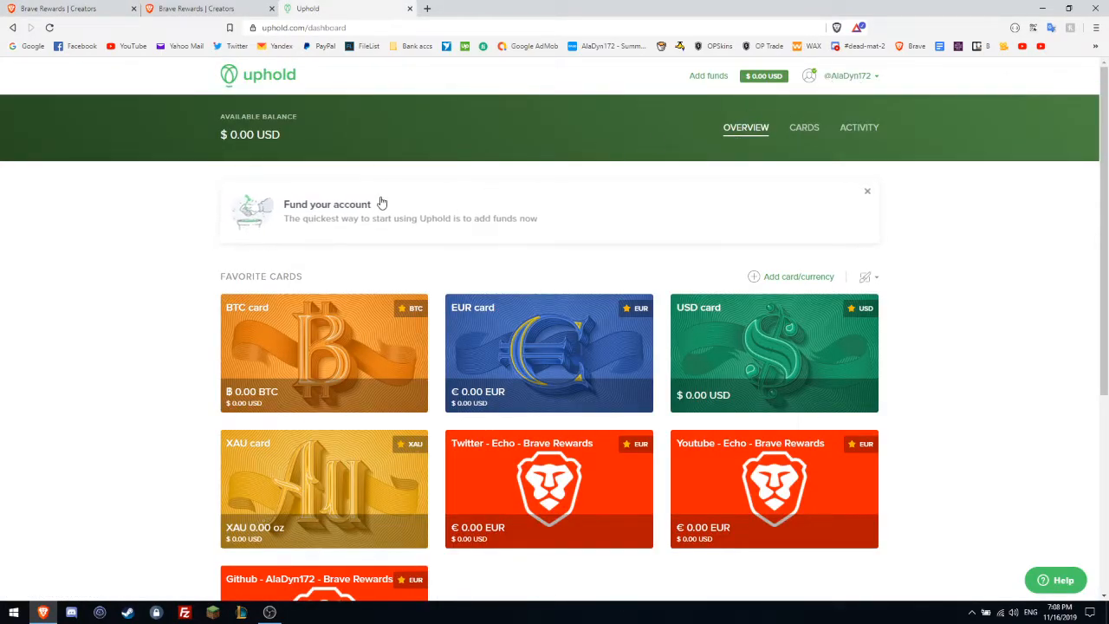
- Return to the Brave Rewards Creators dashboard with its 52.68 BAT pending payout
{"action": "left_click", "coordinate": [208, 9]}
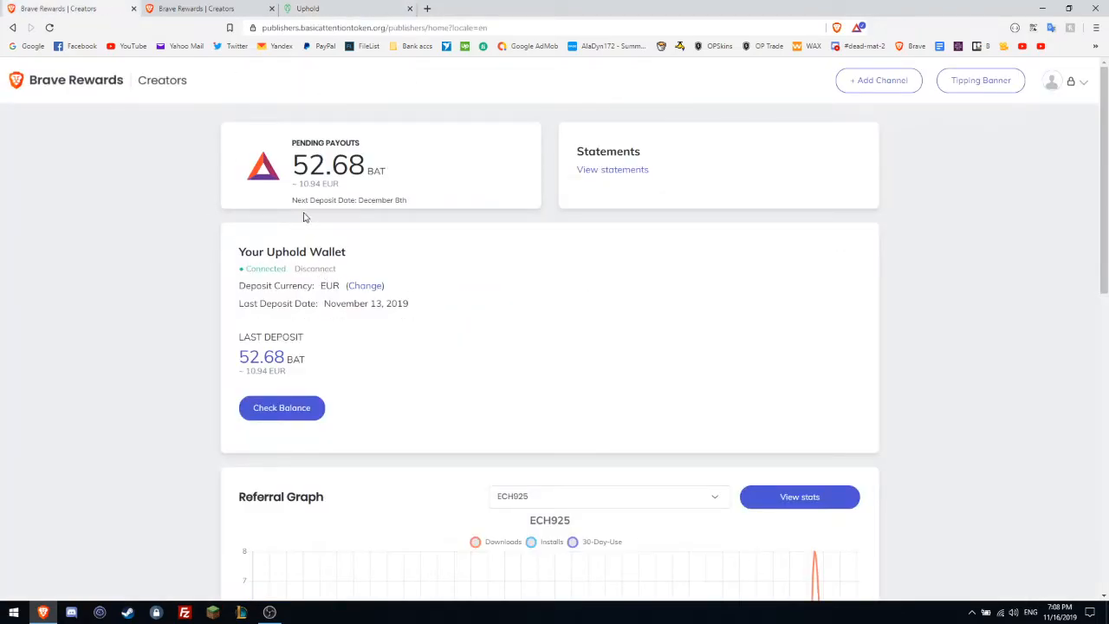
{"action": "mouse_move", "coordinate": [59, 91]}
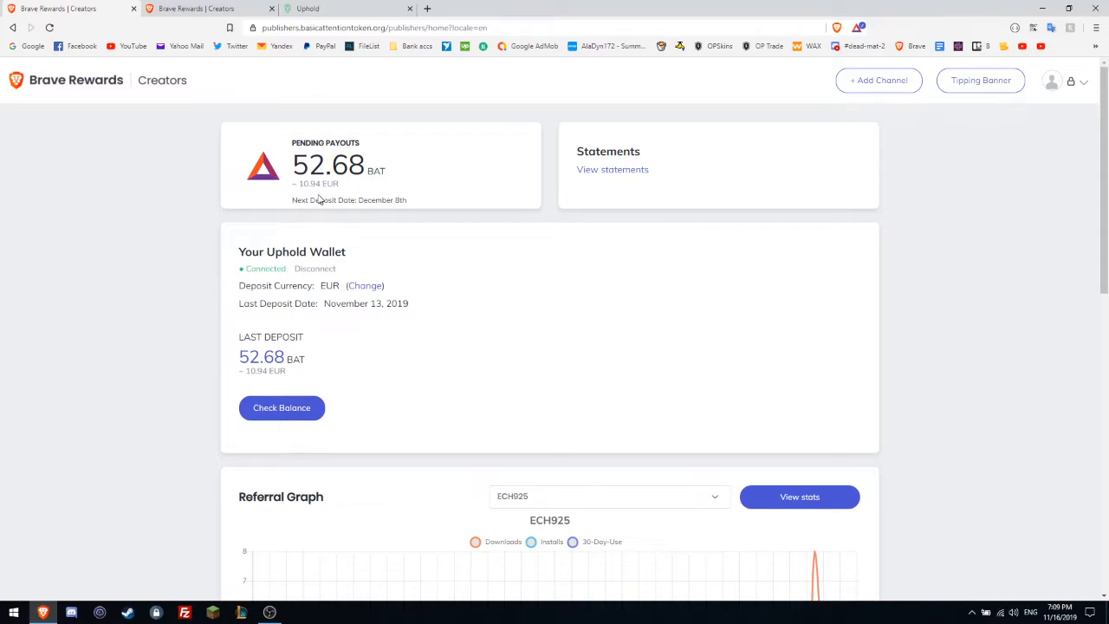
{"action": "mouse_move", "coordinate": [317, 233]}
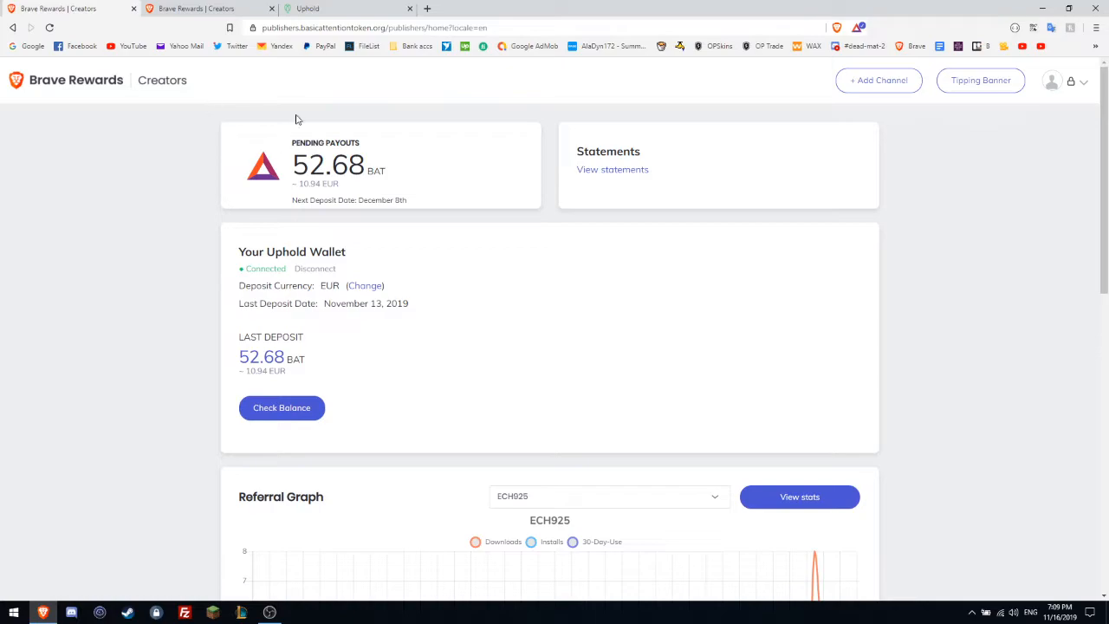
{"action": "mouse_move", "coordinate": [298, 184]}
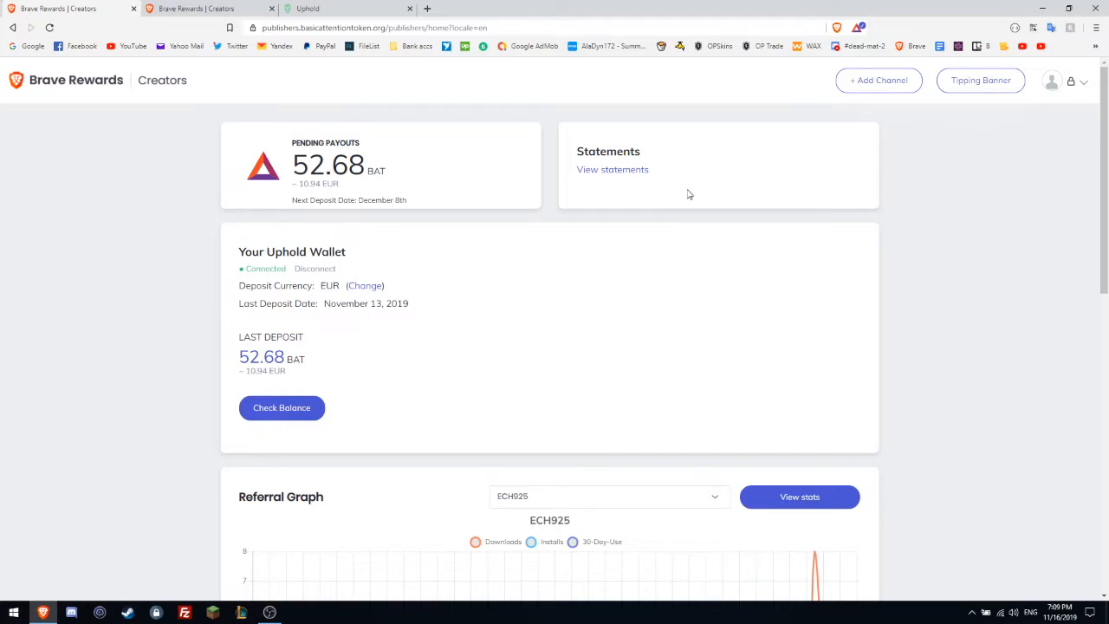
{"action": "left_click", "coordinate": [838, 28]}
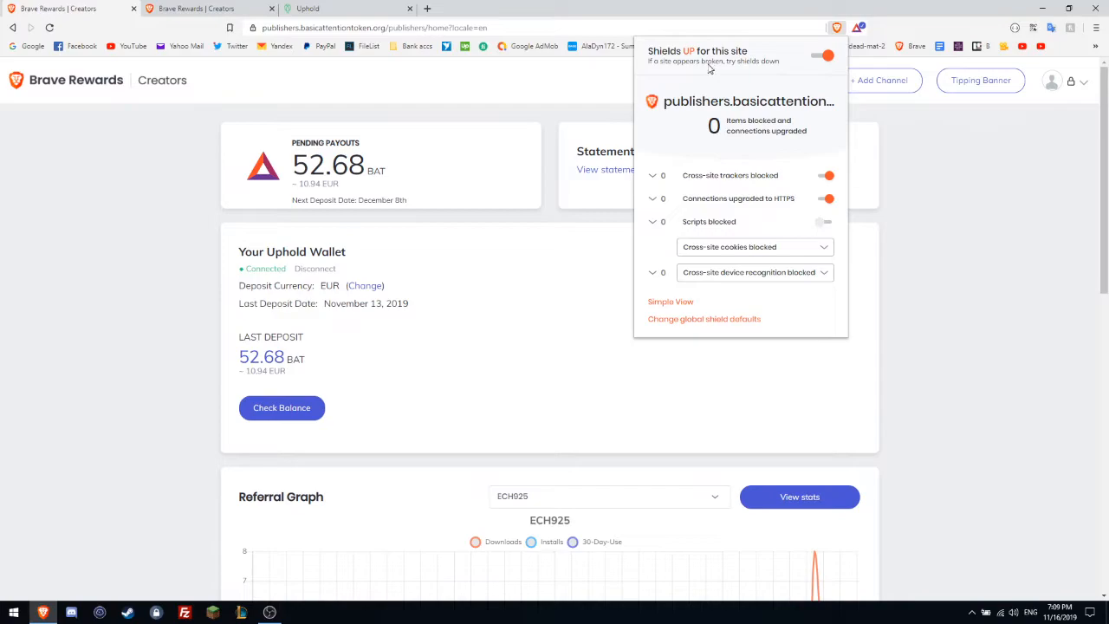
{"action": "mouse_move", "coordinate": [642, 182]}
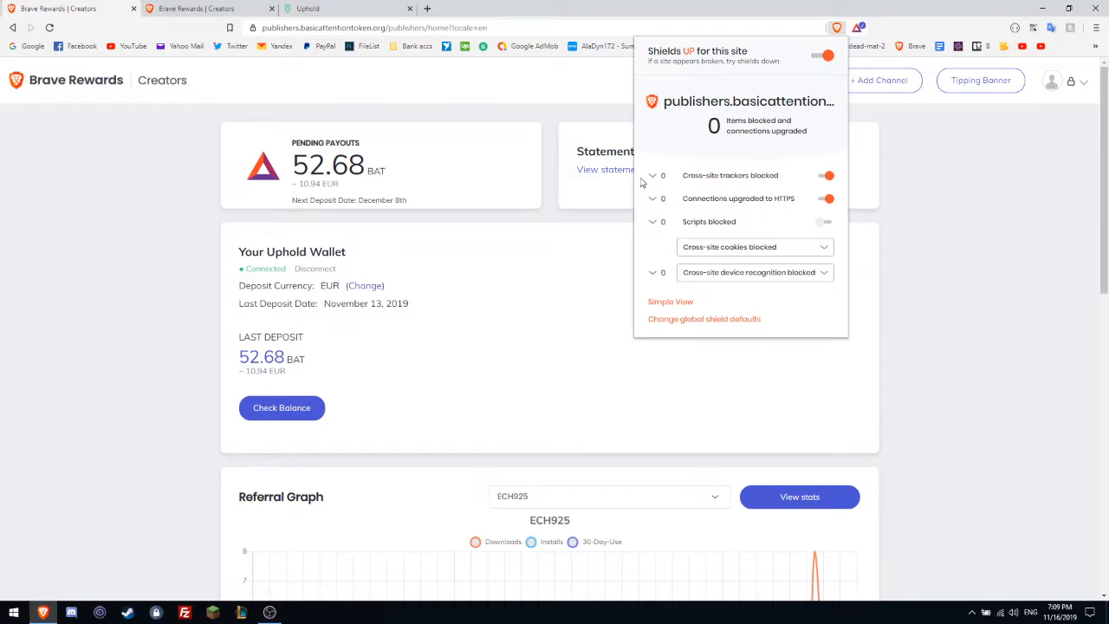
{"action": "left_click", "coordinate": [753, 246]}
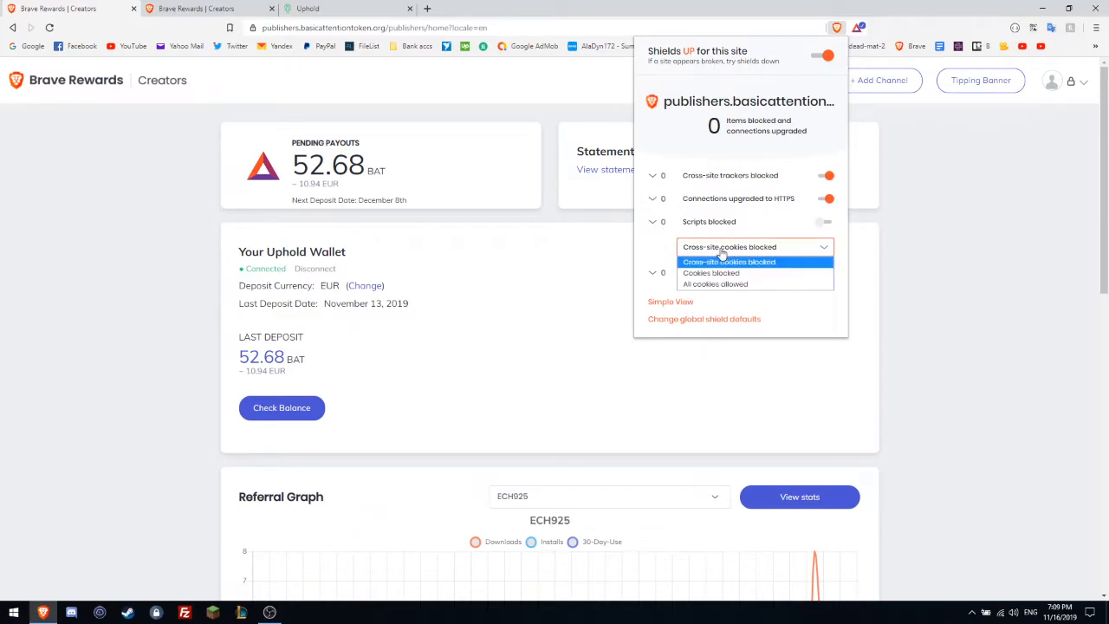
{"action": "left_click", "coordinate": [728, 262]}
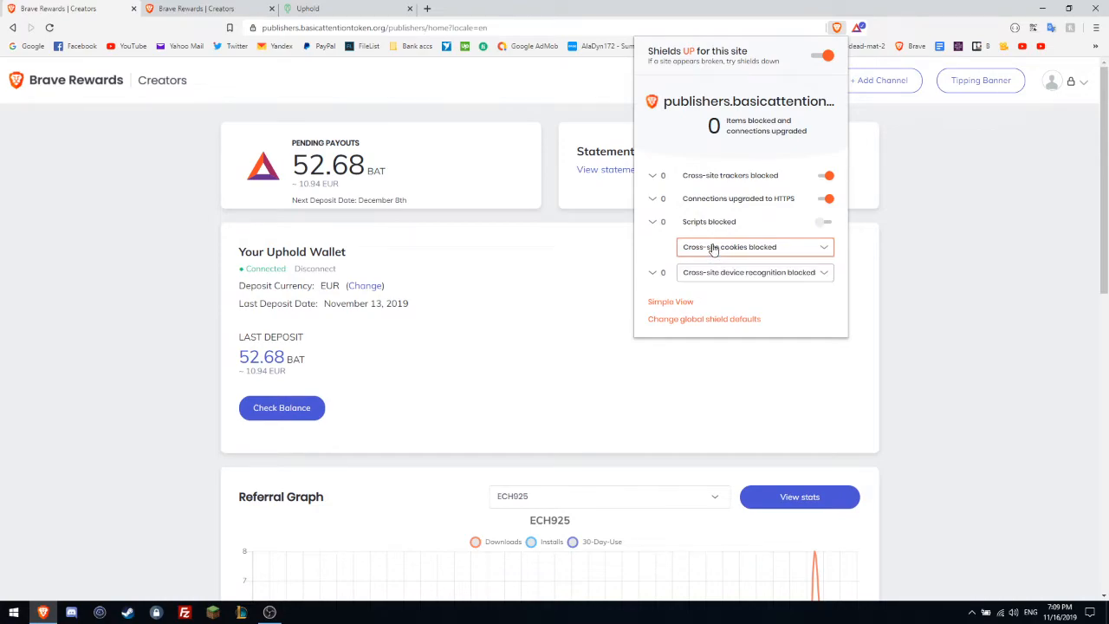
{"action": "left_click", "coordinate": [603, 170]}
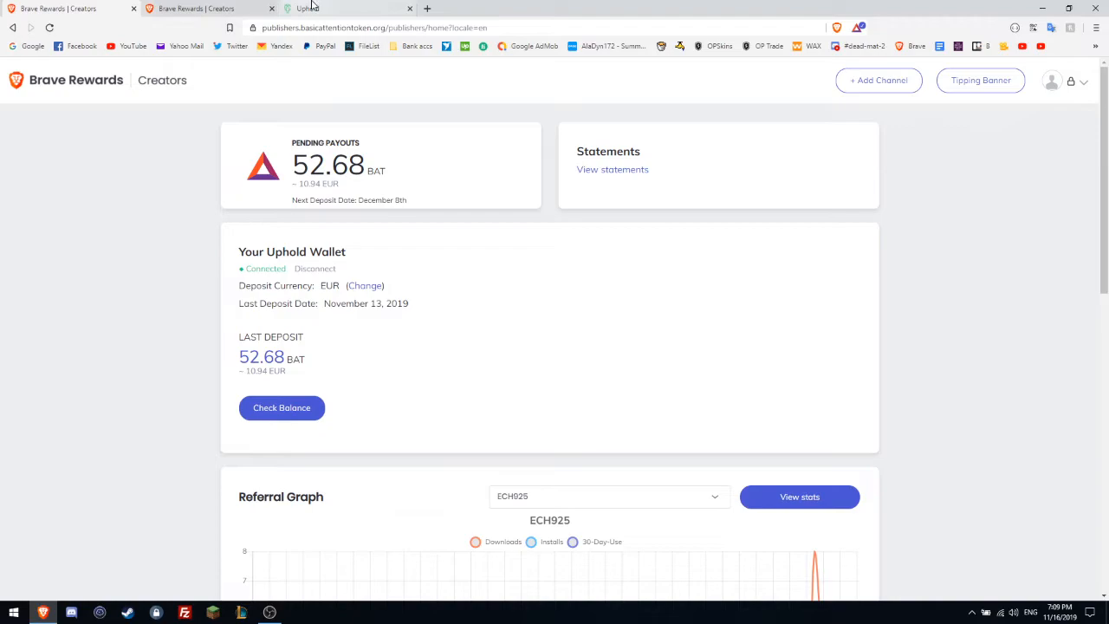
- Open the statements history listing the Oct–Nov 2019 payment of 52.6835 BAT
{"action": "left_click", "coordinate": [613, 169]}
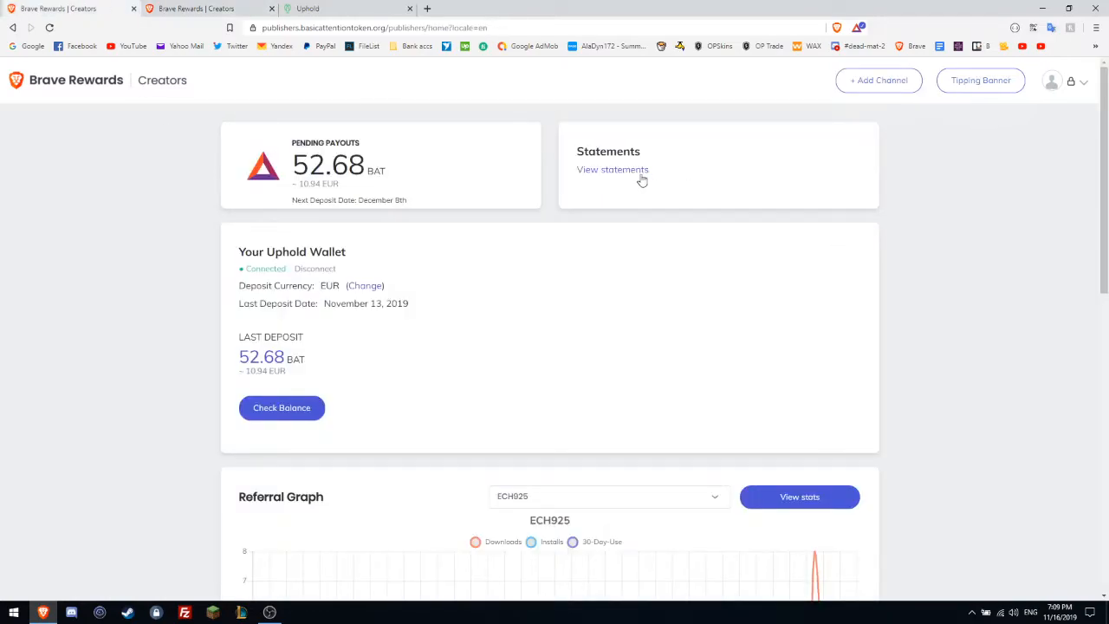
{"action": "left_click", "coordinate": [614, 170]}
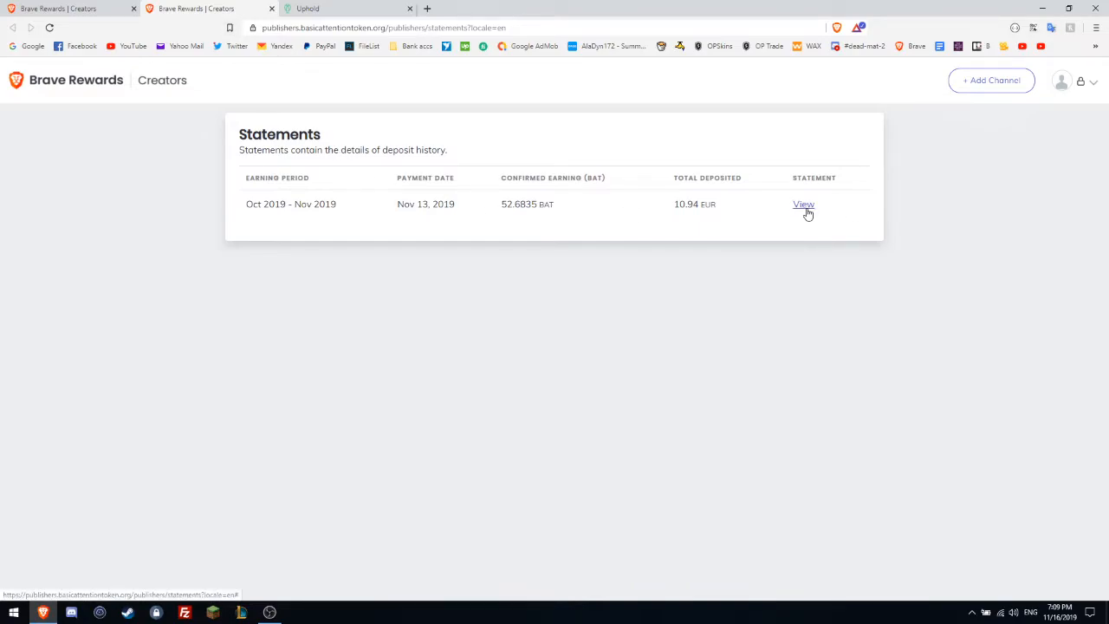
{"action": "left_click", "coordinate": [804, 205]}
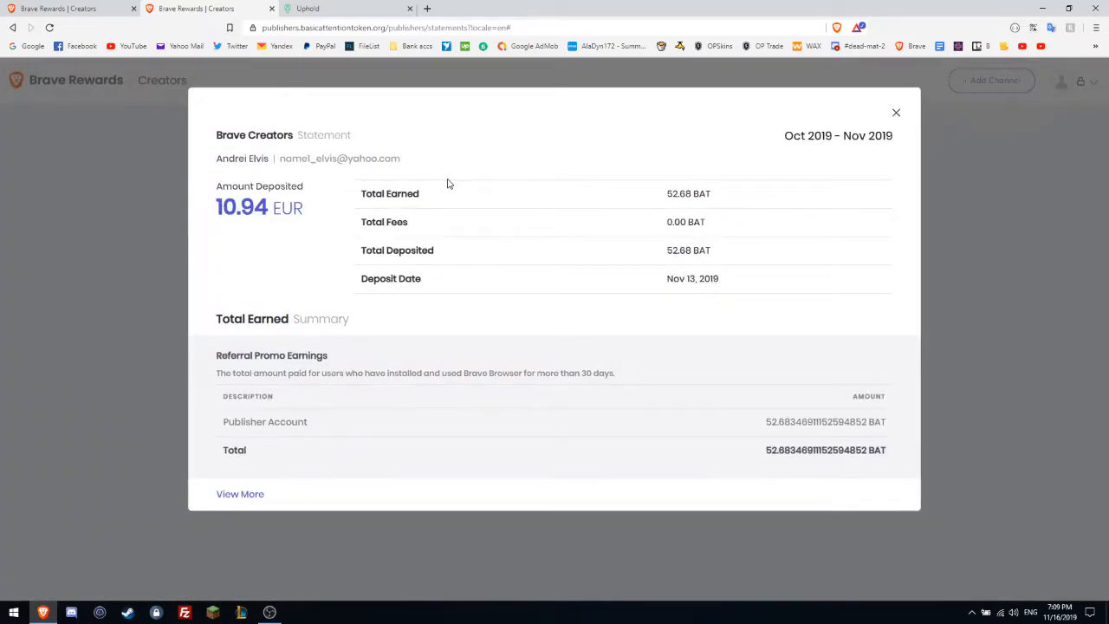
{"action": "mouse_move", "coordinate": [628, 221]}
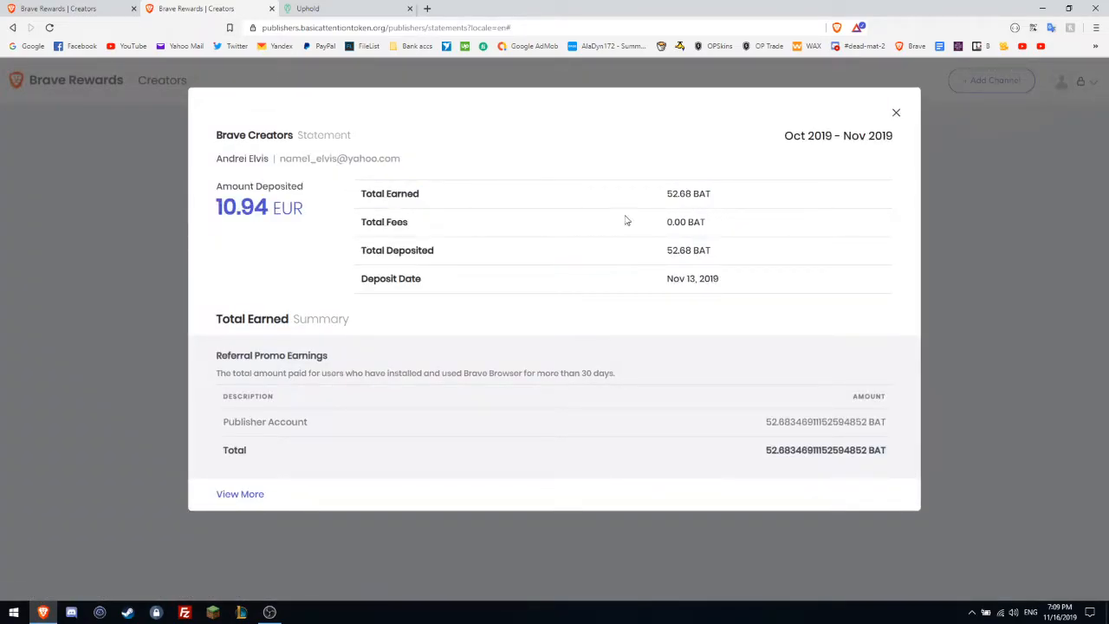
{"action": "mouse_move", "coordinate": [801, 446]}
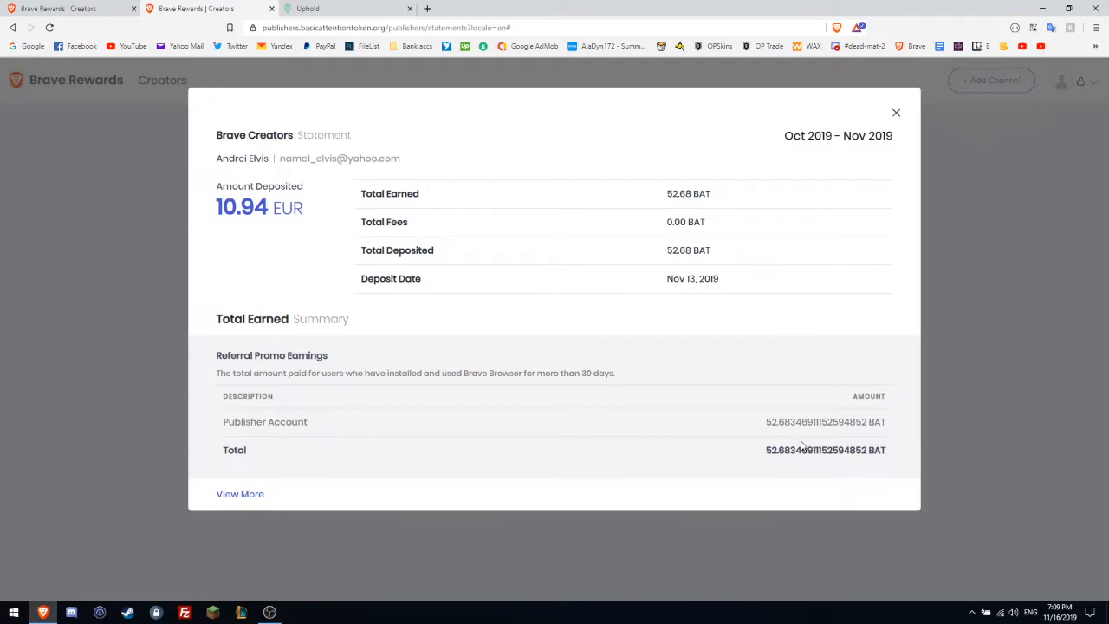
{"action": "mouse_move", "coordinate": [165, 154]}
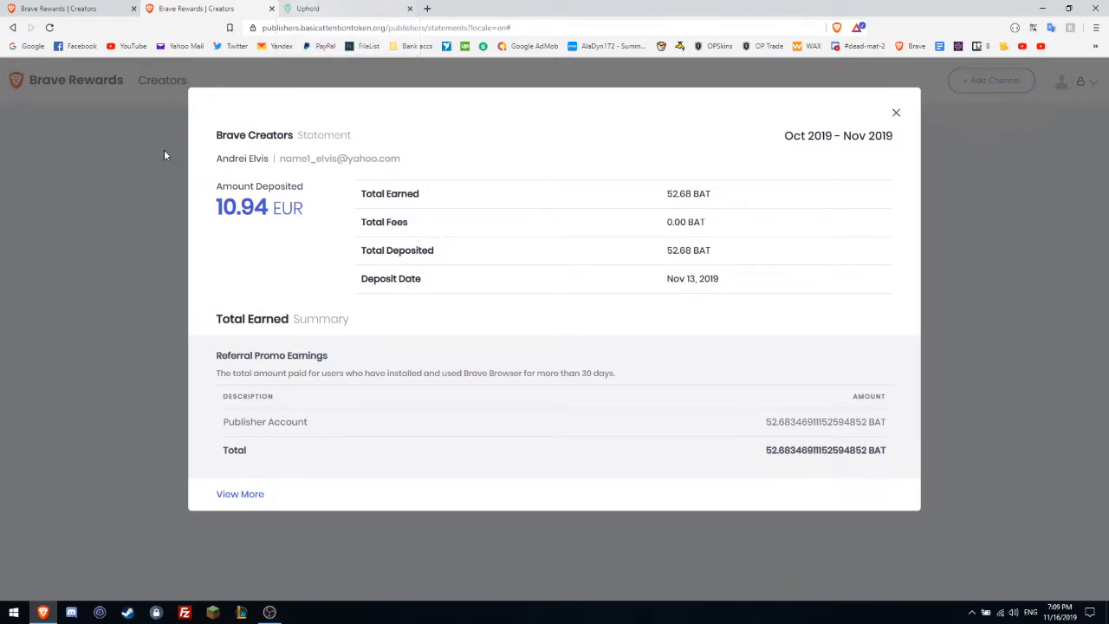
- Close the Oct–Nov 2019 statement and highlight the December 8th next deposit date on the dashboard
{"action": "left_click", "coordinate": [896, 113]}
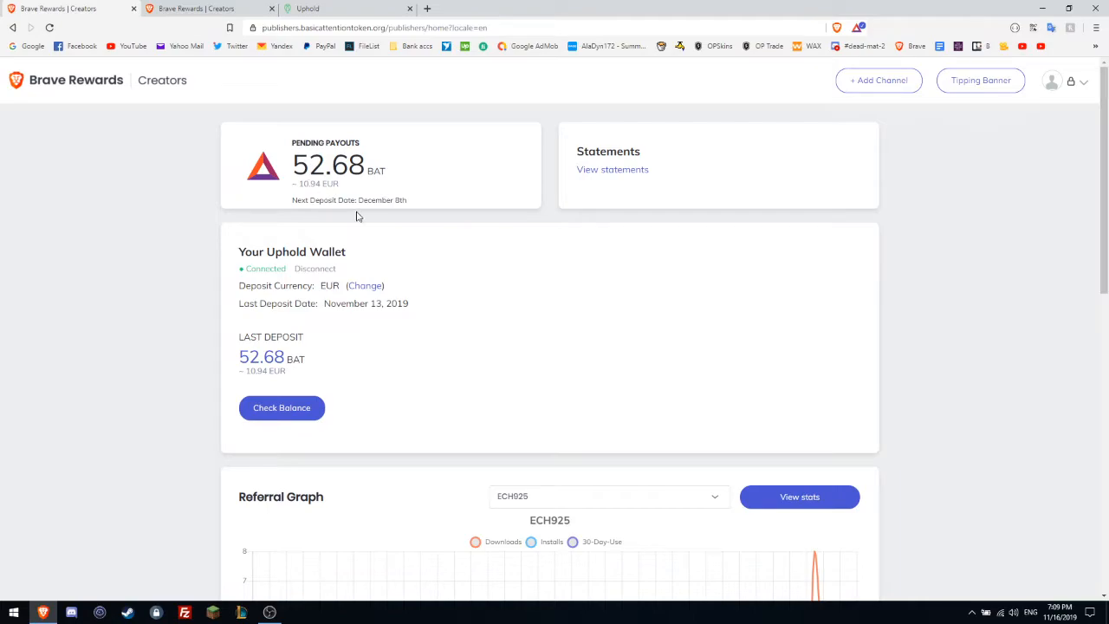
{"action": "double_click", "coordinate": [370, 201]}
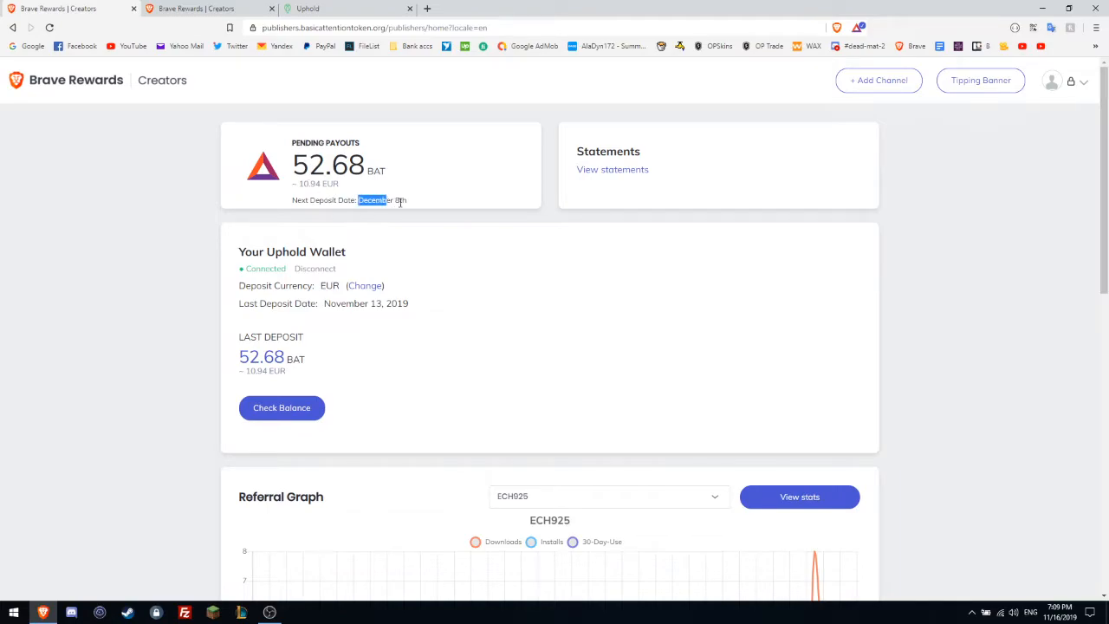
{"action": "left_click", "coordinate": [613, 170]}
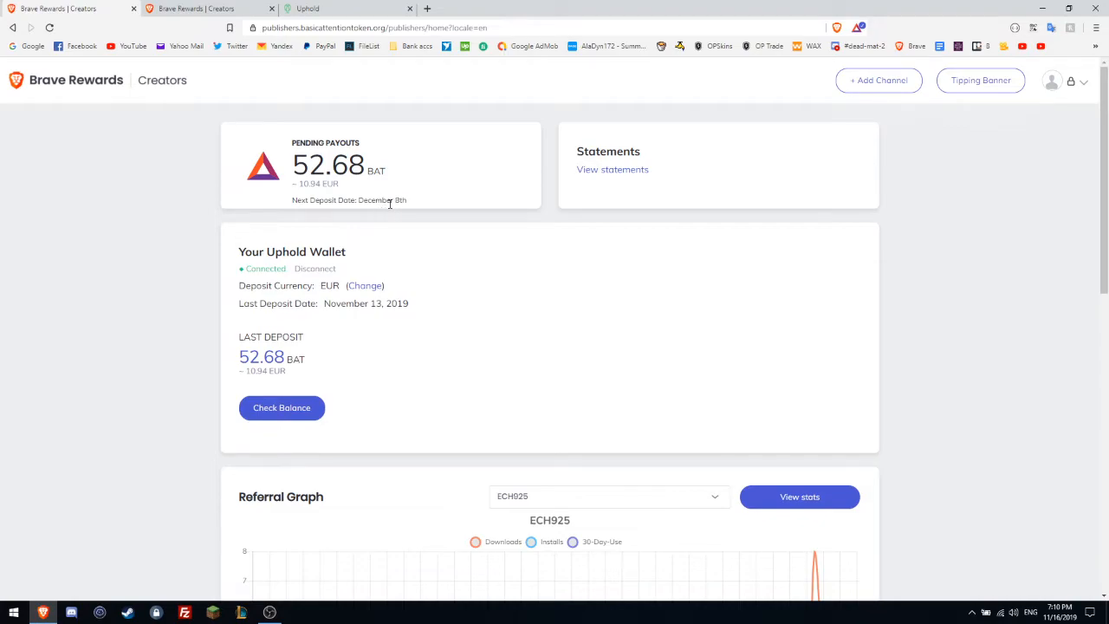
{"action": "mouse_move", "coordinate": [190, 7]}
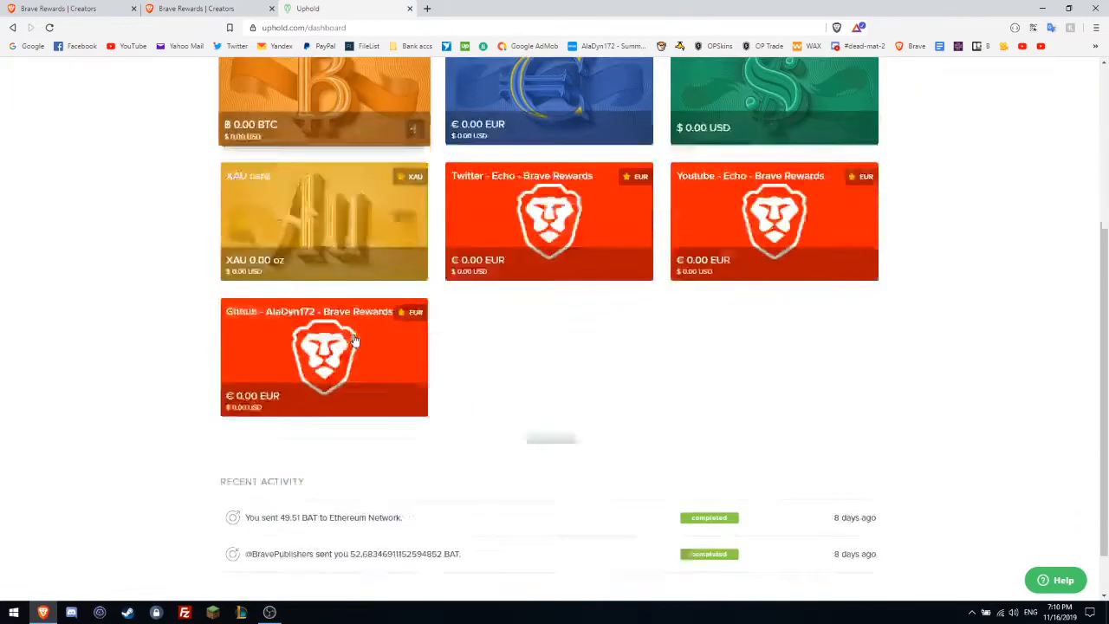
- Expand the Uphold recent-activity entry for the 49.51 BAT sent to Ethereum Network, debited 10.94 EUR
{"action": "scroll", "scroll_direction": "down", "scroll_amount": 3}
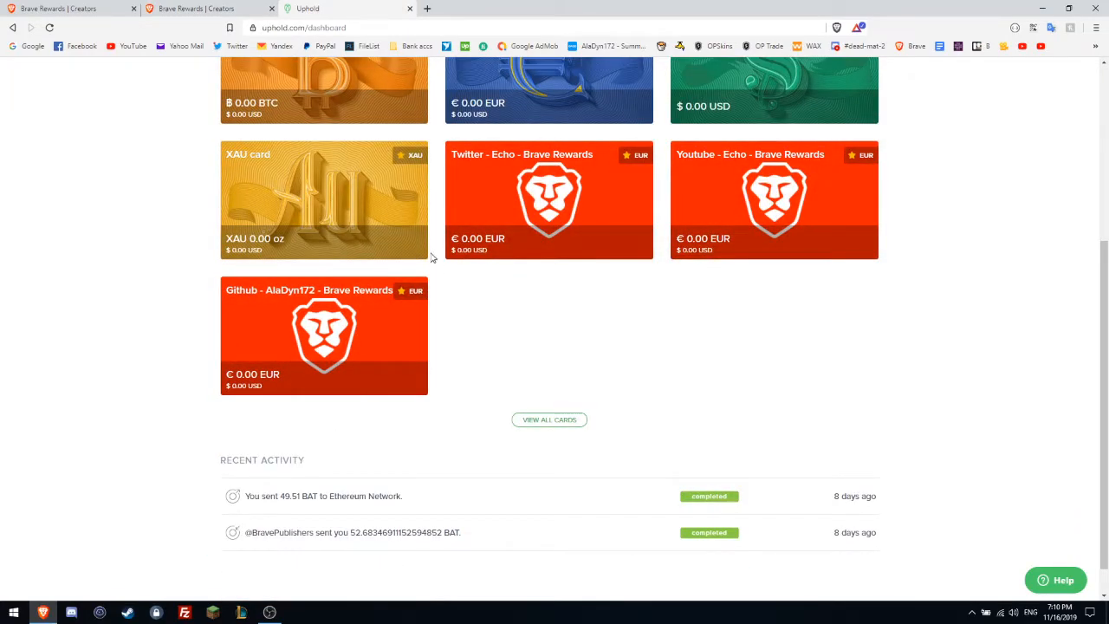
{"action": "scroll", "scroll_direction": "up", "scroll_amount": 3}
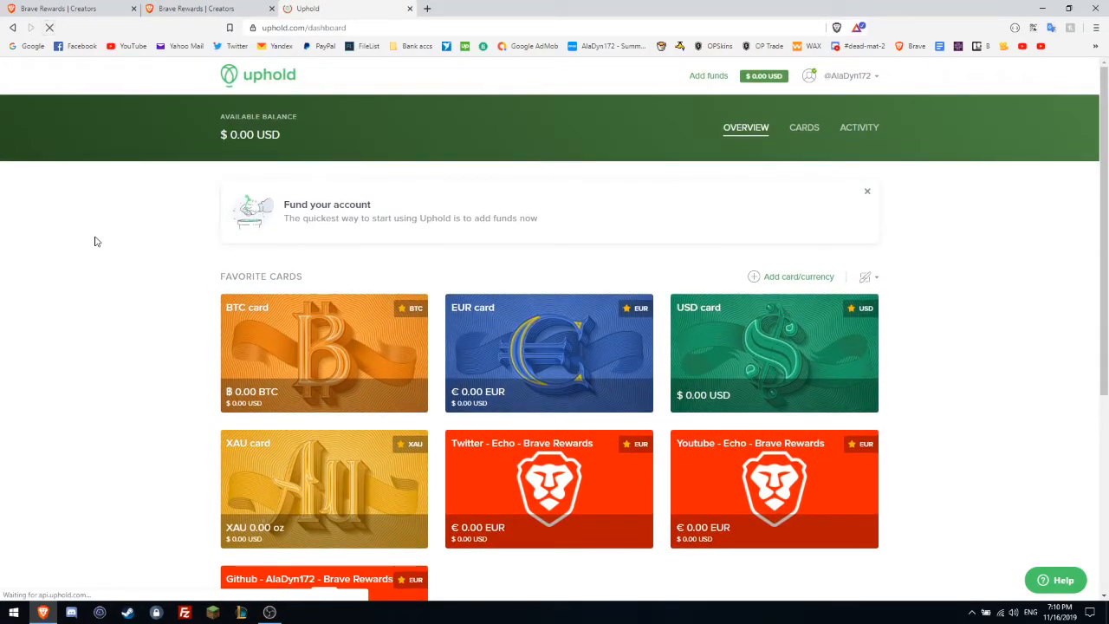
{"action": "scroll", "scroll_direction": "down", "scroll_amount": 3}
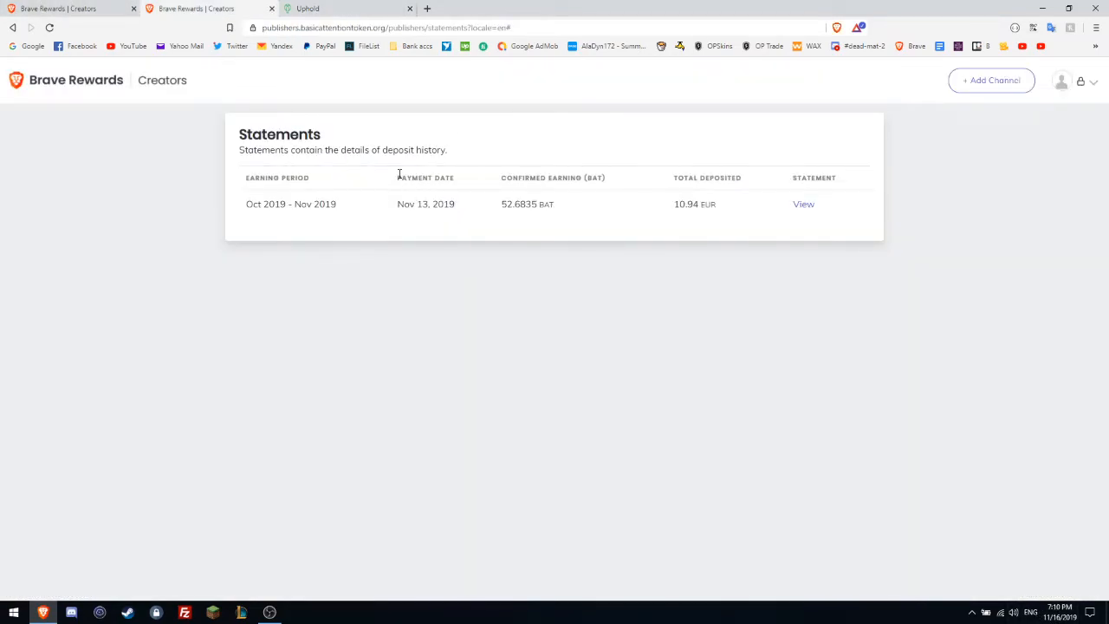
{"action": "mouse_move", "coordinate": [61, 9]}
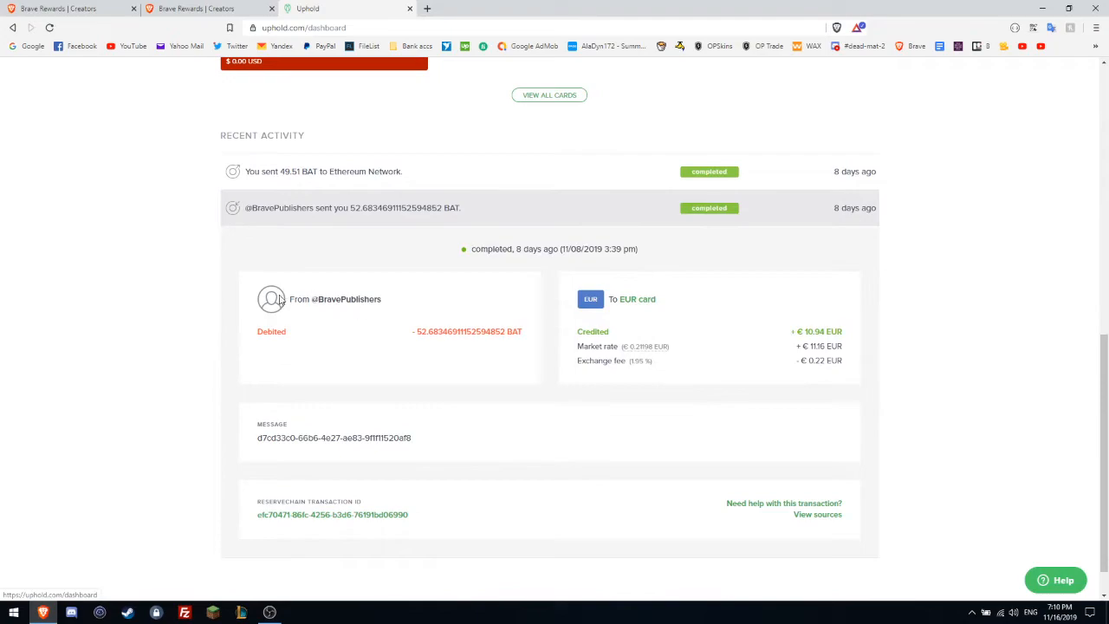
{"action": "mouse_move", "coordinate": [551, 511]}
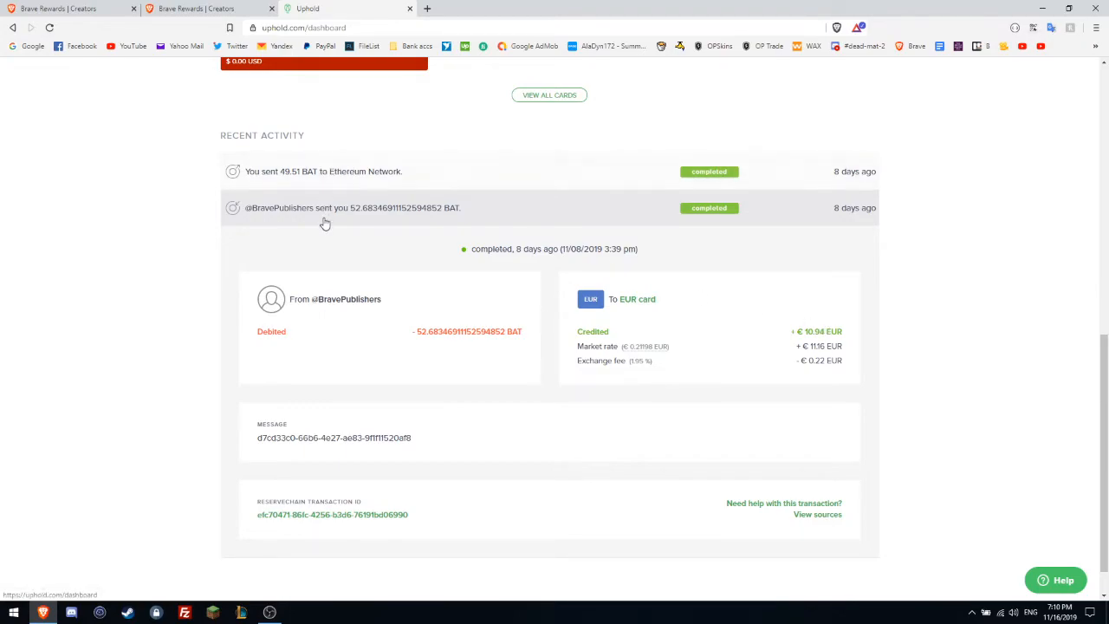
{"action": "left_click", "coordinate": [208, 9]}
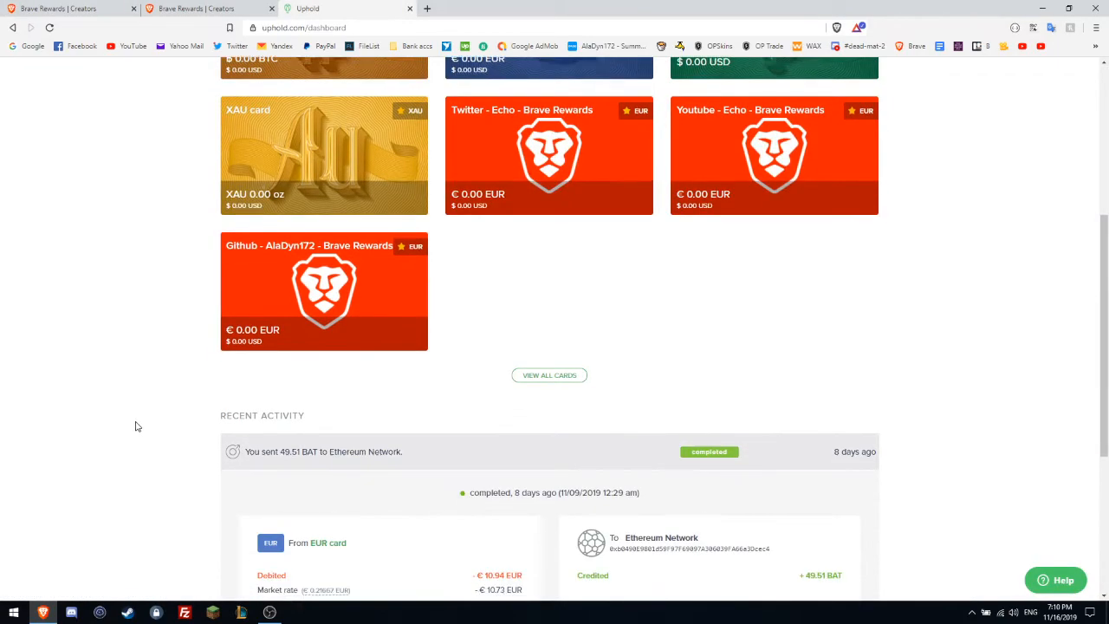
- Scroll the expanded transaction to reach the Ethereum transaction hash link for Etherscan
{"action": "scroll", "scroll_direction": "down", "scroll_amount": 3}
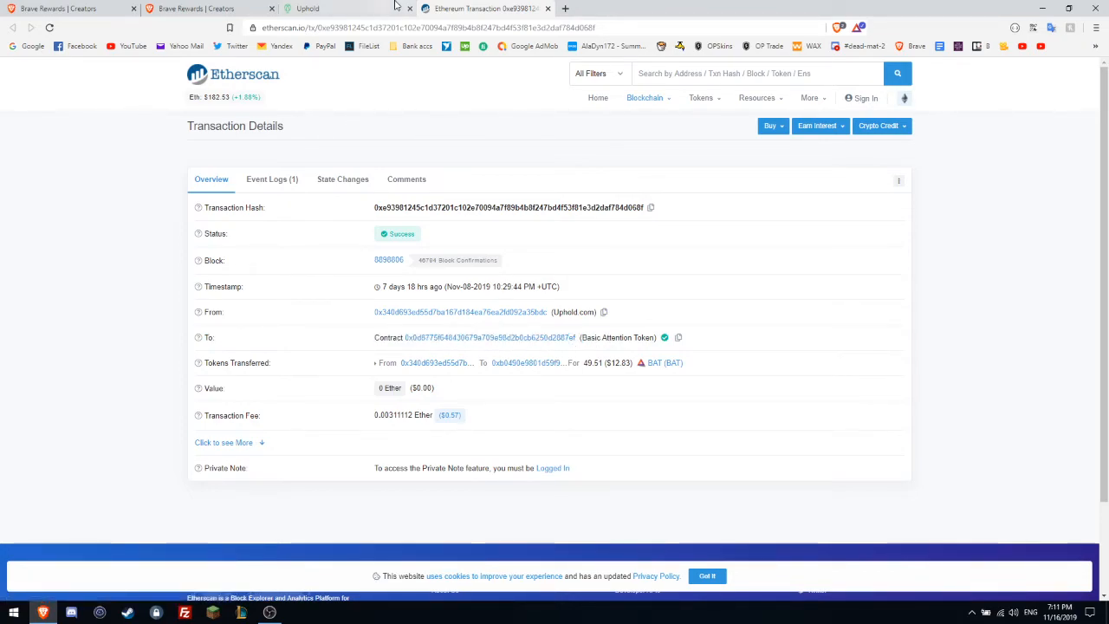
{"action": "left_click", "coordinate": [66, 9]}
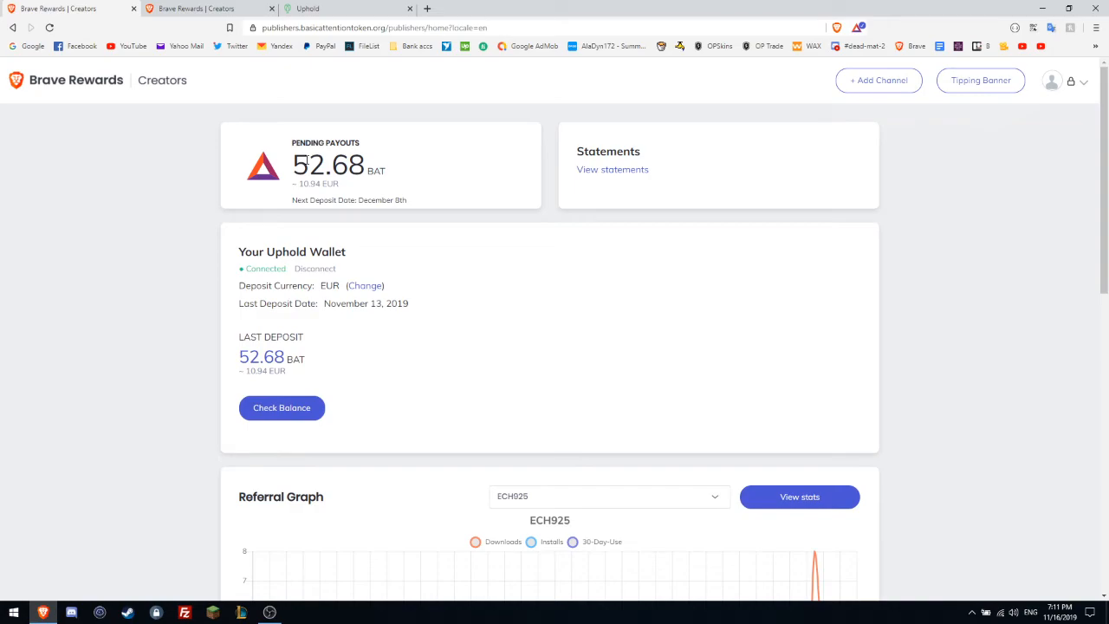
{"action": "mouse_move", "coordinate": [194, 527]}
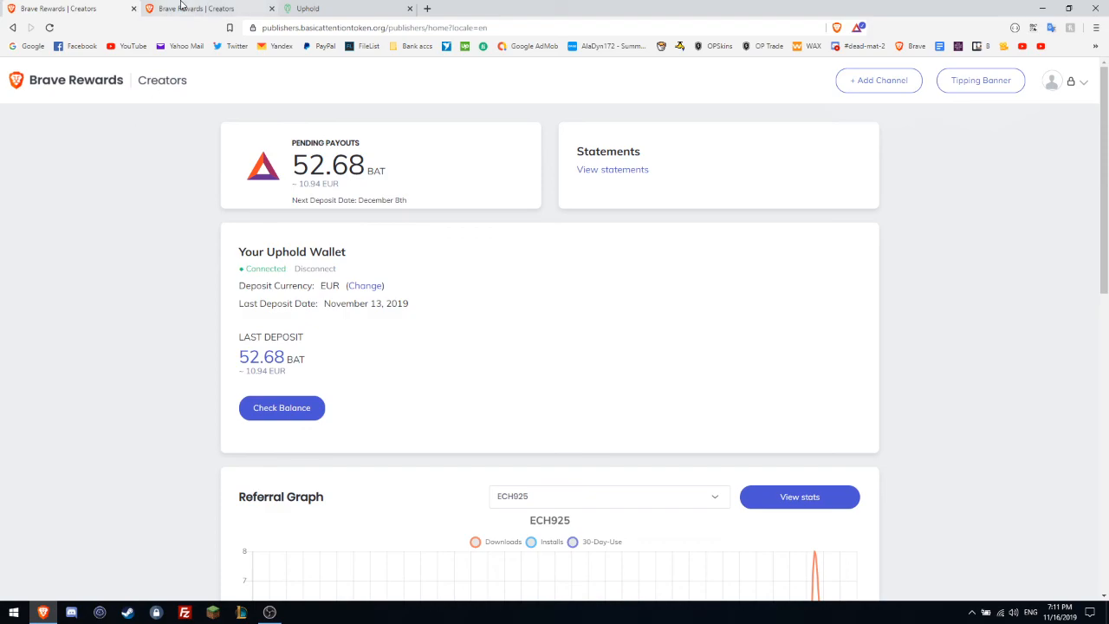
{"action": "mouse_move", "coordinate": [286, 288]}
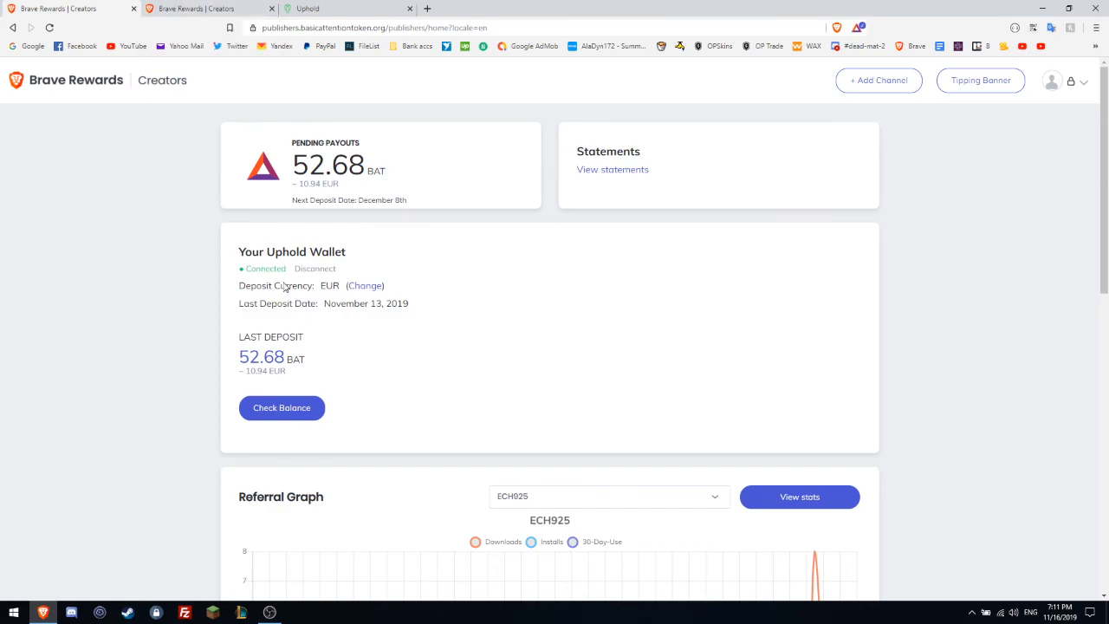
{"action": "mouse_move", "coordinate": [267, 613]}
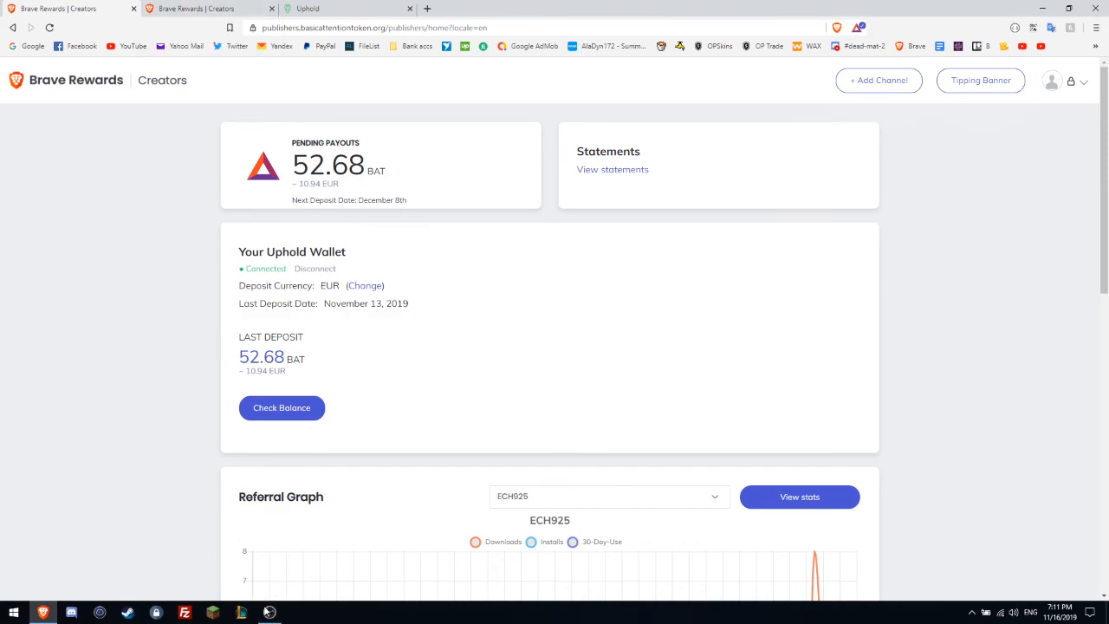